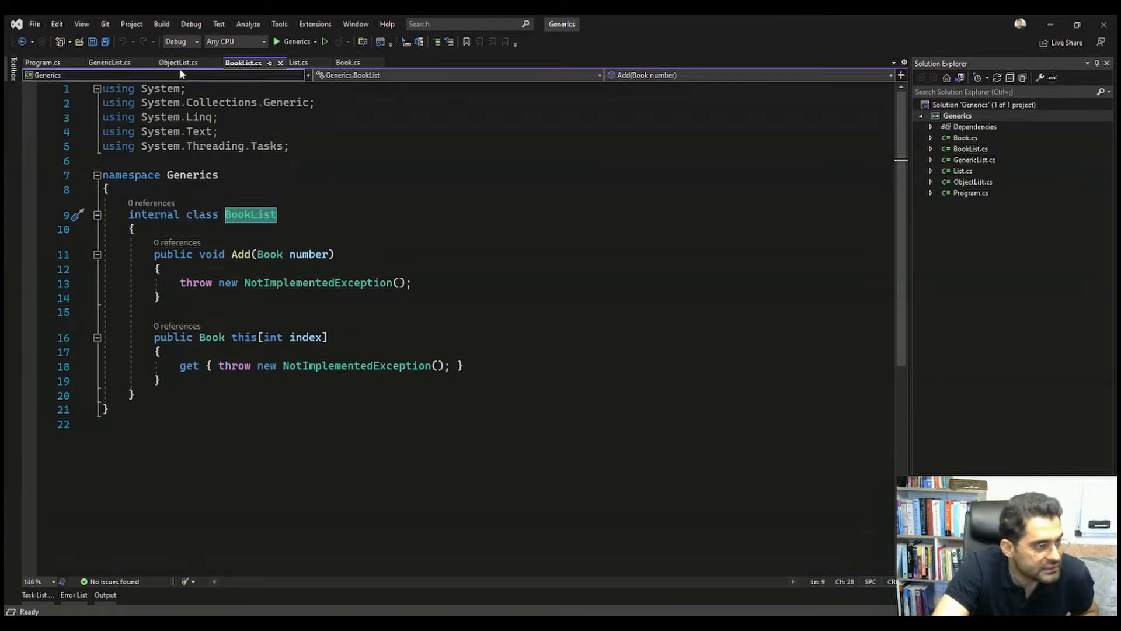
- Switch to ObjectList.cs to review its object-based Add method and indexer
click(177, 62)
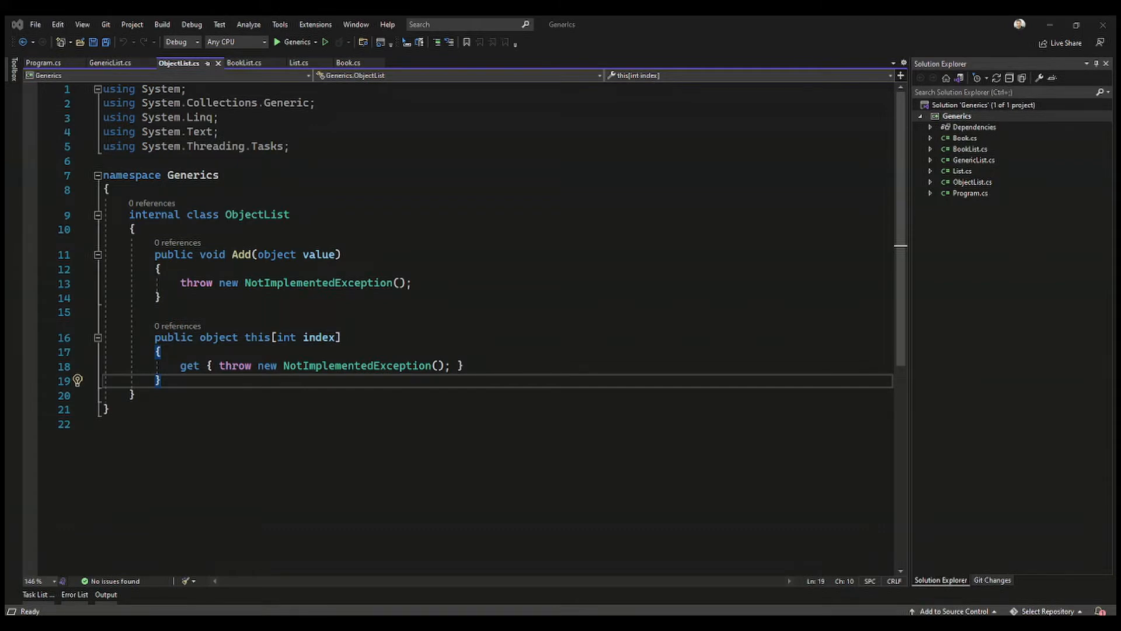
- Declare GenericList with a type parameter T in GenericList.cs and start its body
click(111, 63)
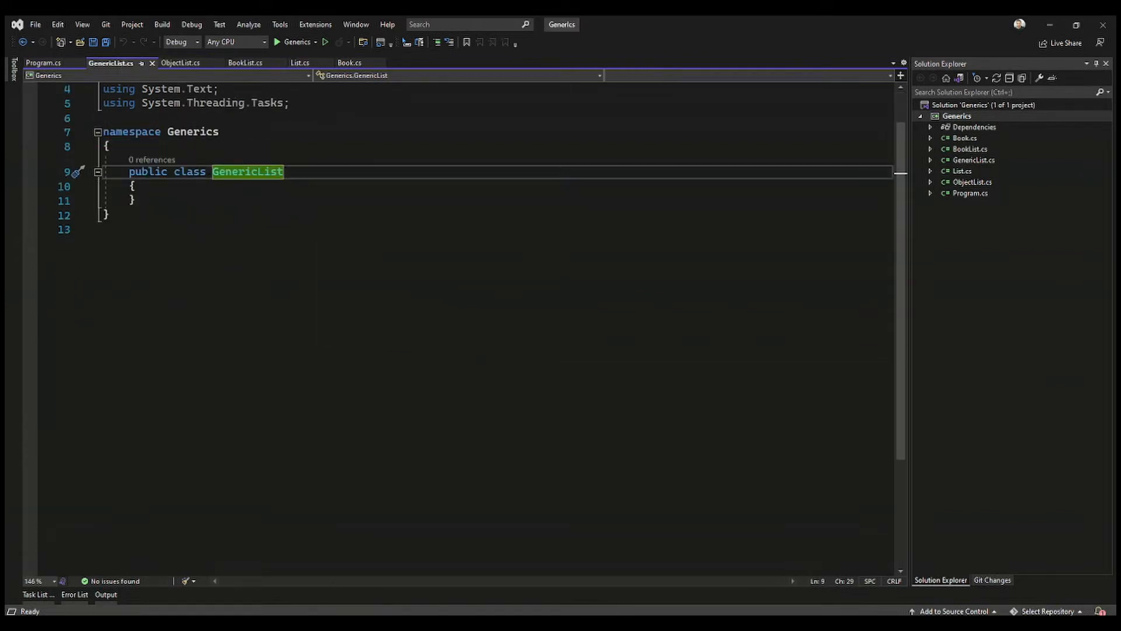
mouse_move(246, 172)
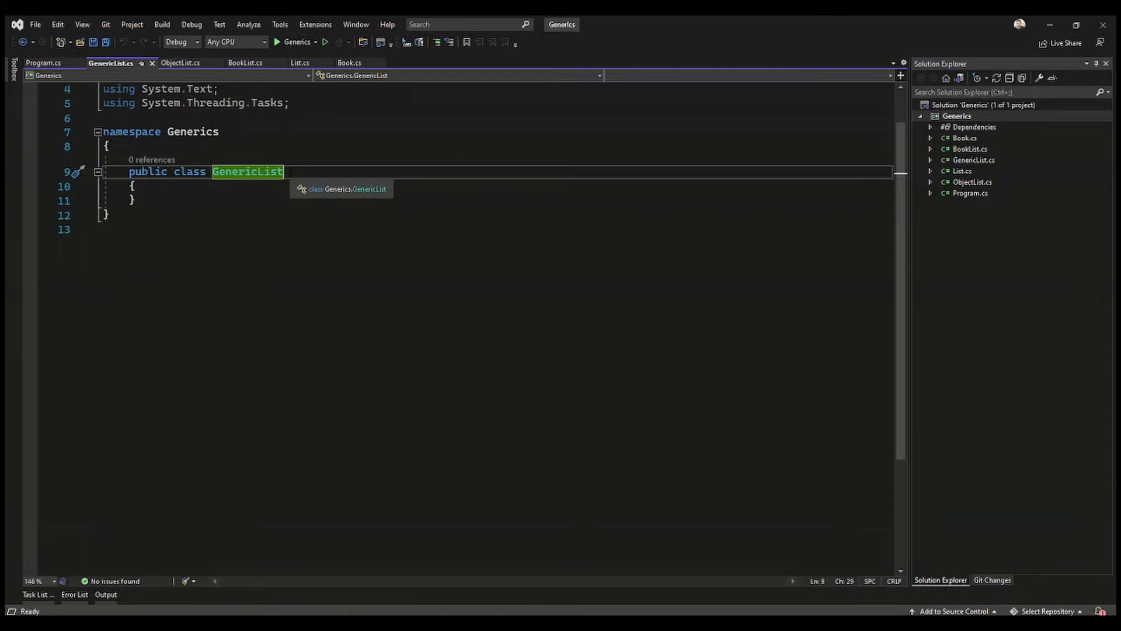
text(<>)
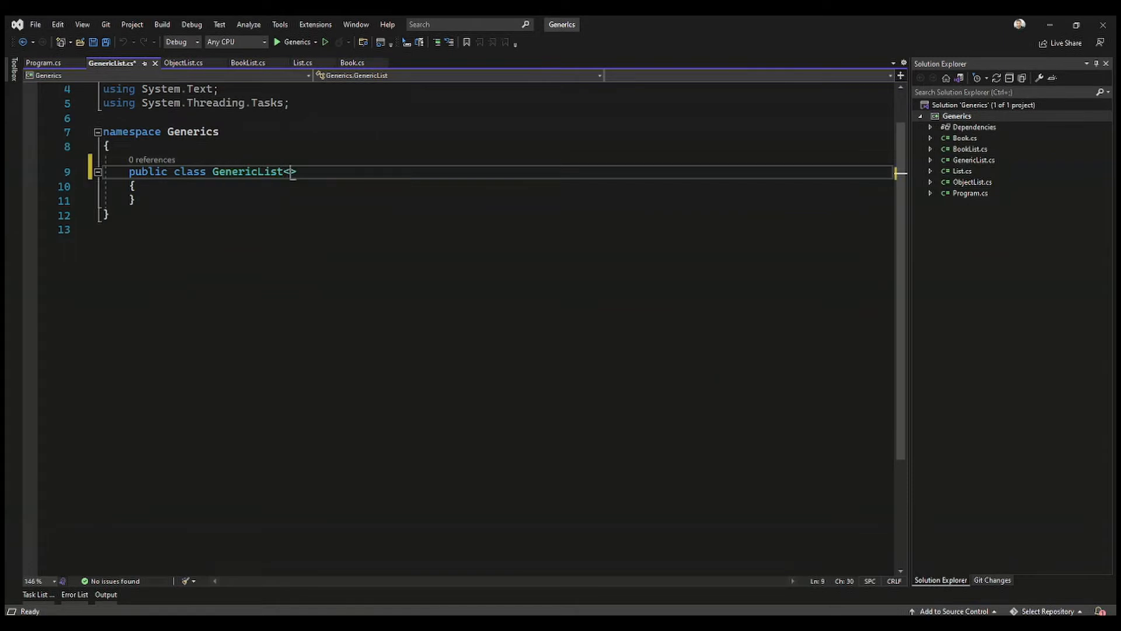
text(T)
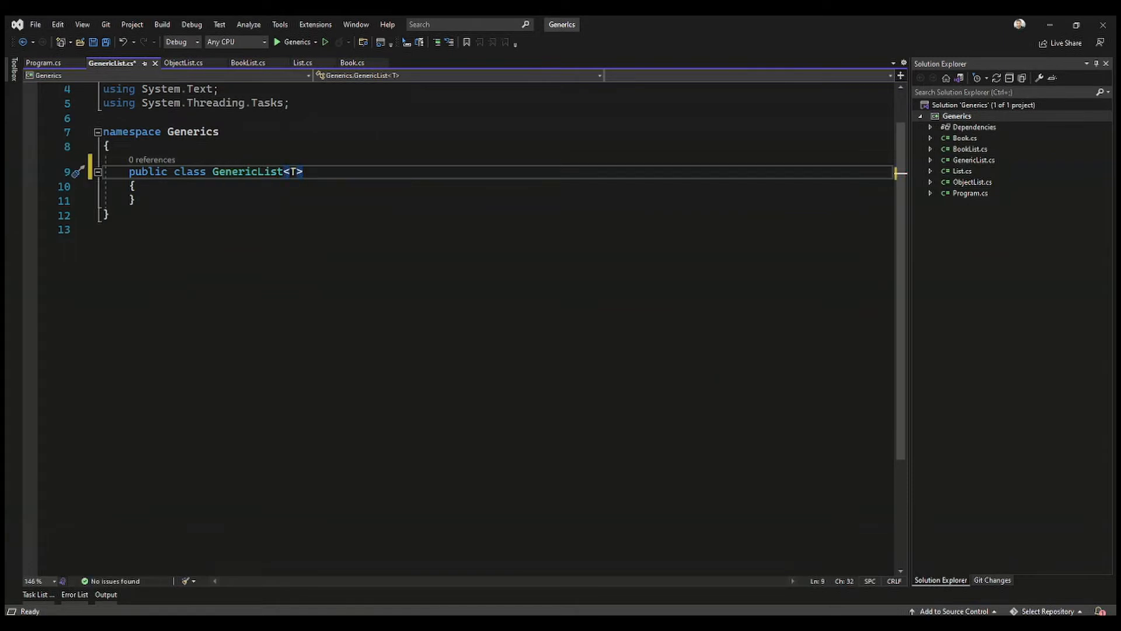
key(enter)
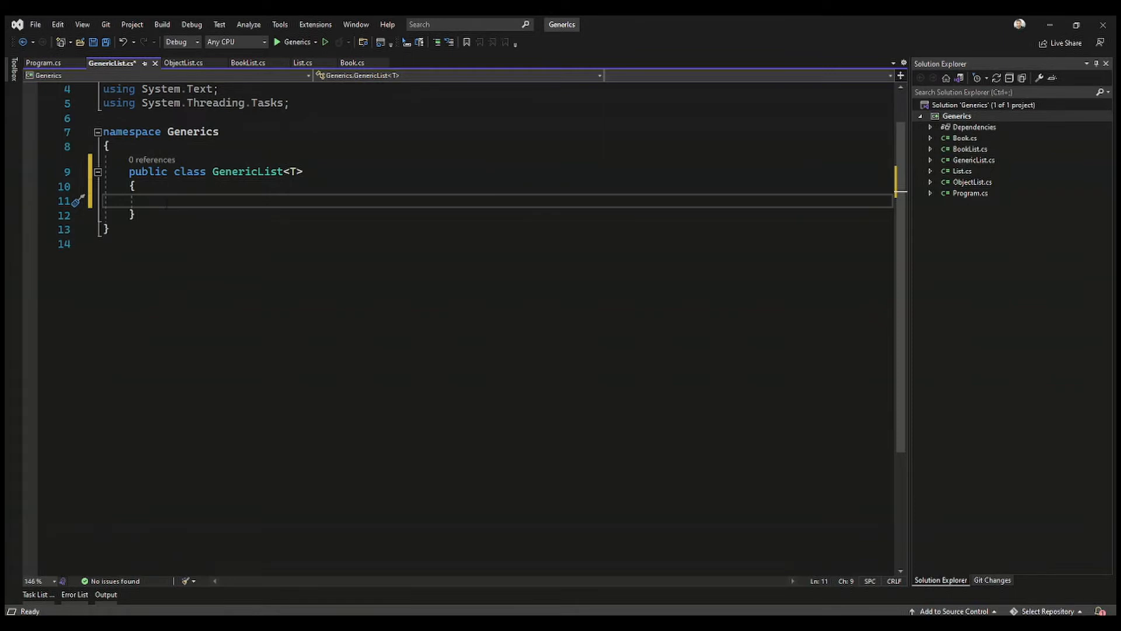
- Write an empty public void Add(T value) method inside GenericList<T>
text(public v)
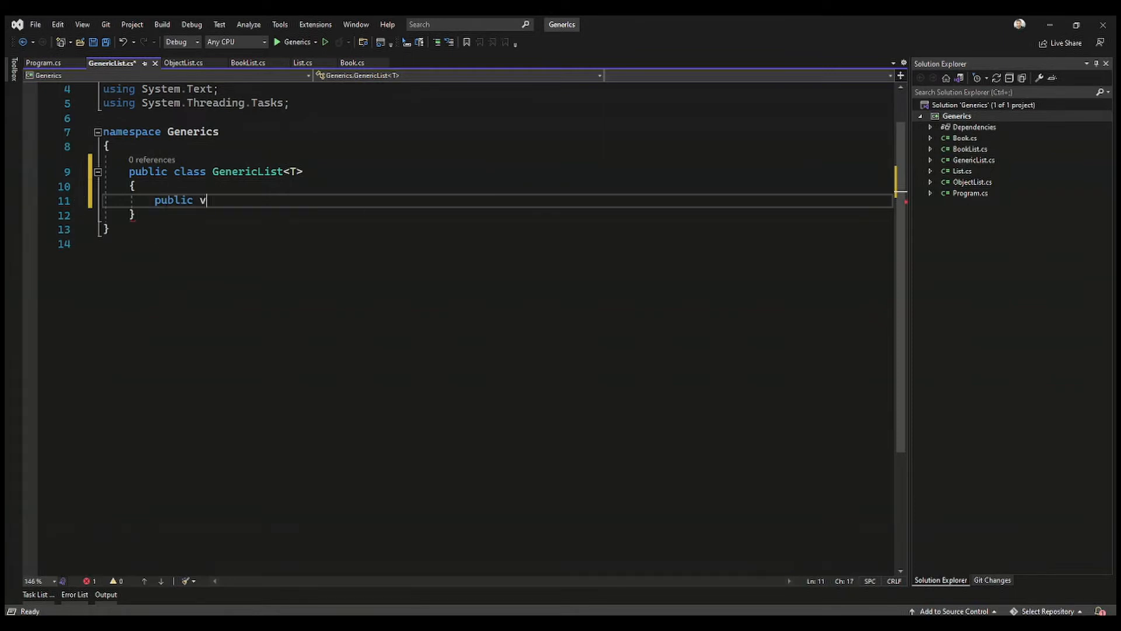
text(oid)
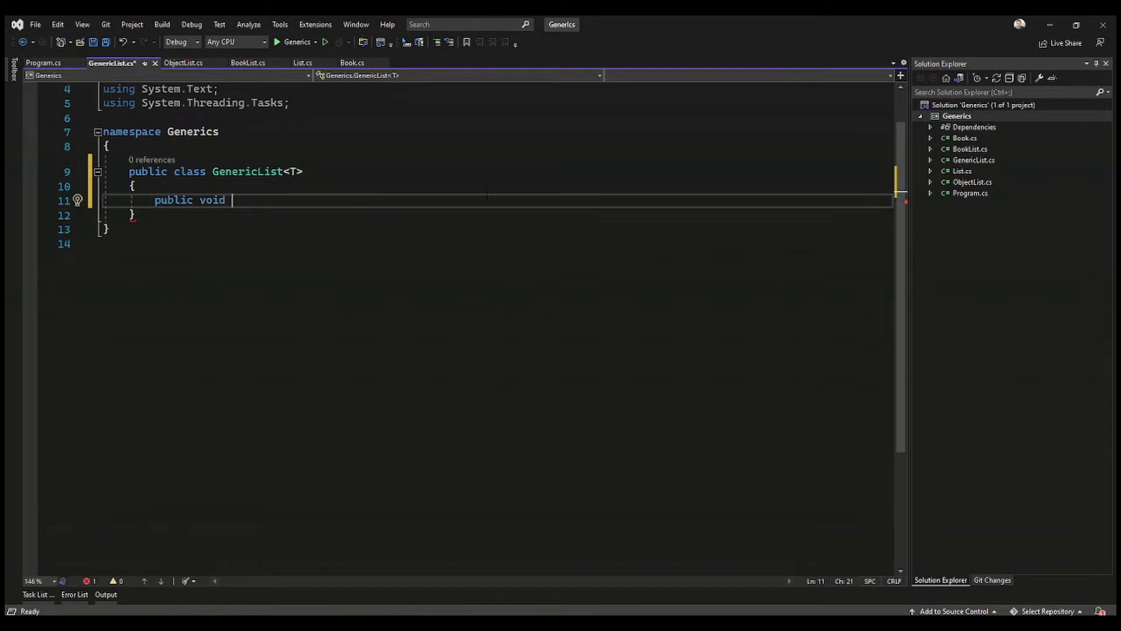
text(Add())
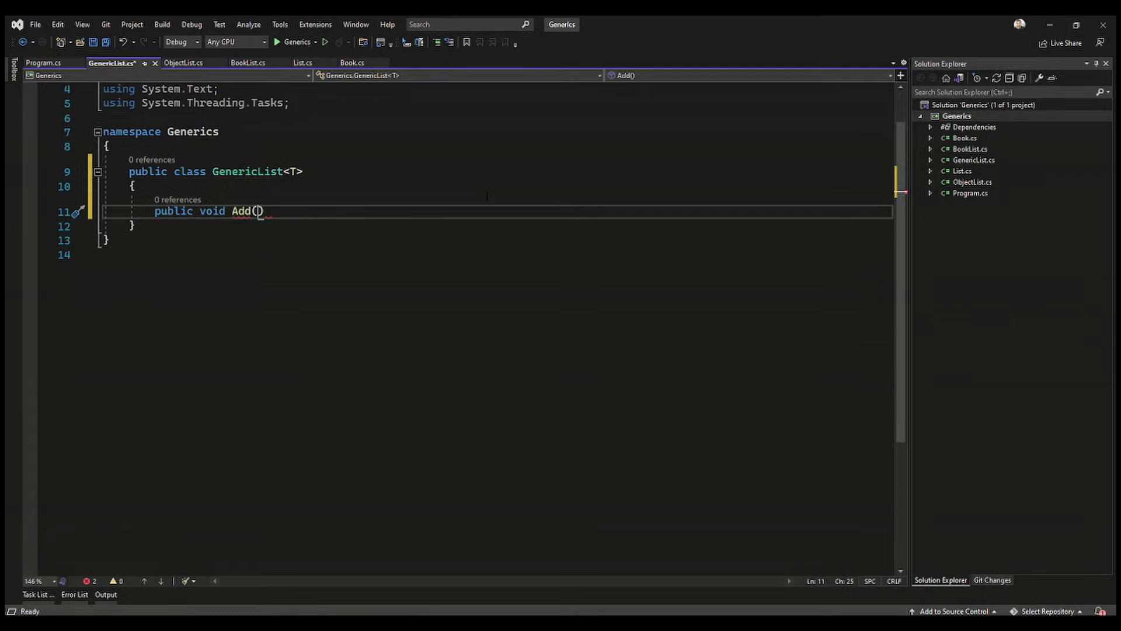
text(T)
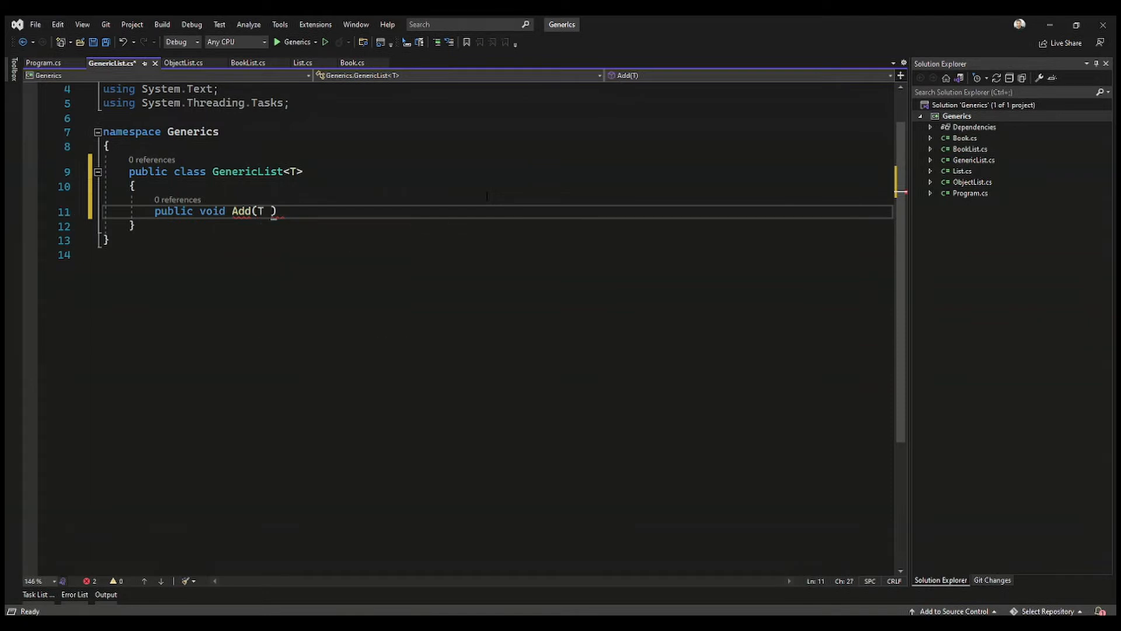
text(value)
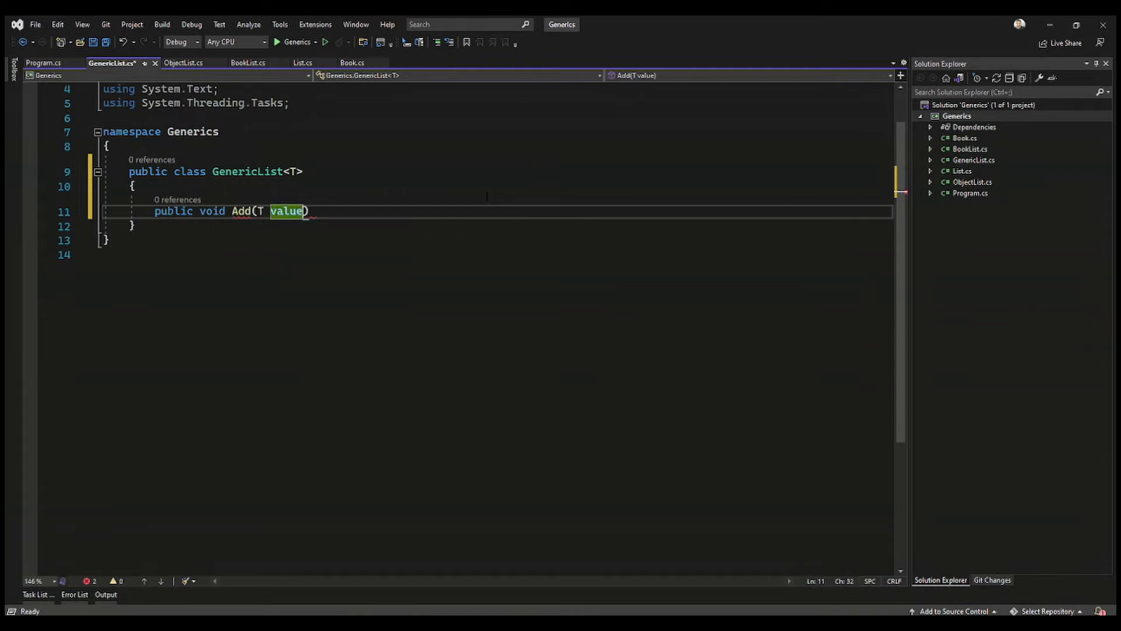
text({ })
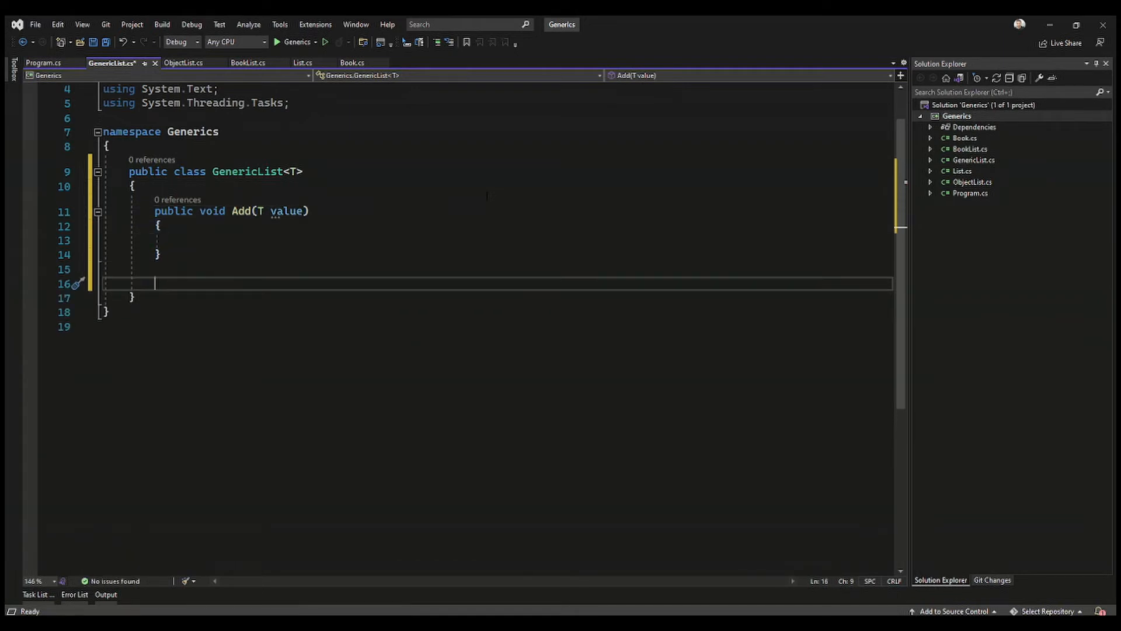
- Declare a public T indexer this[int index] in GenericList<T>
text(public)
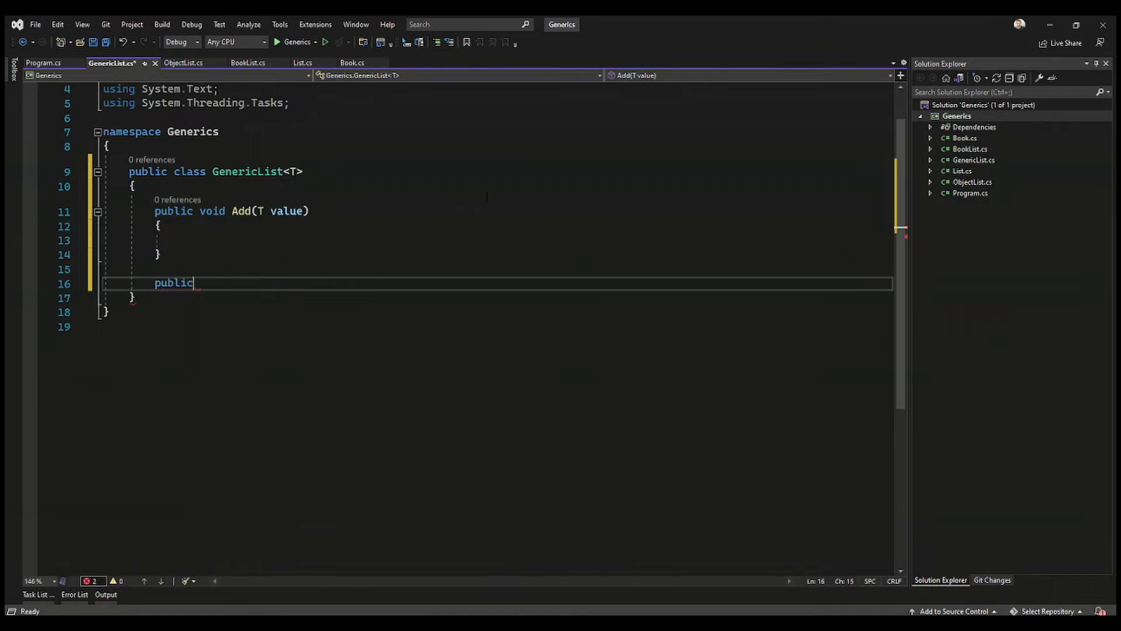
text(T)
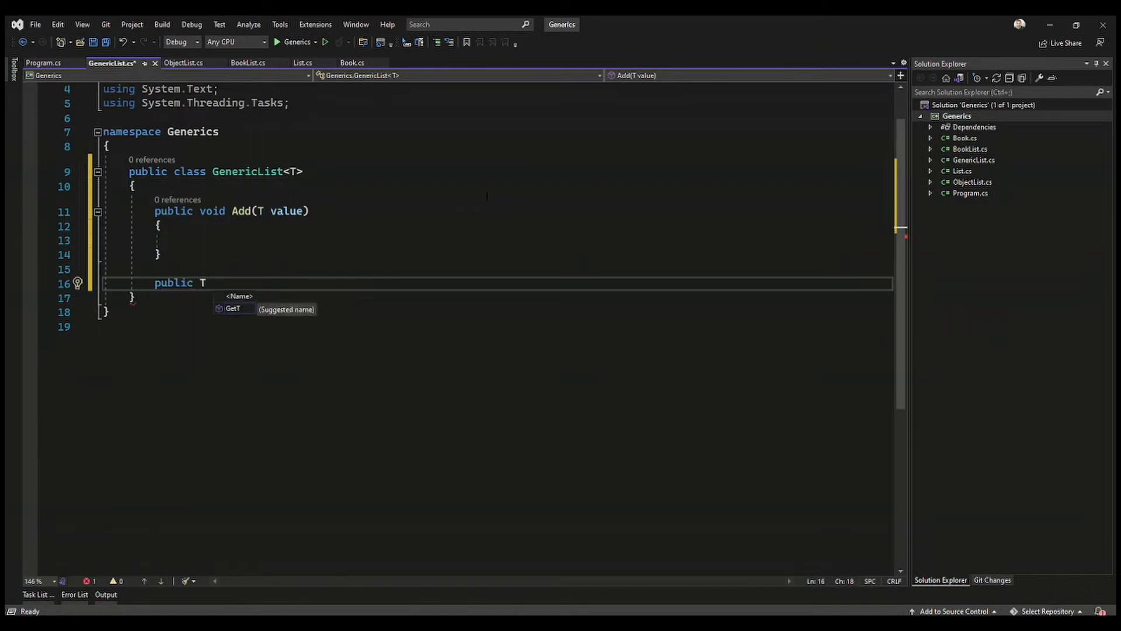
text(this)
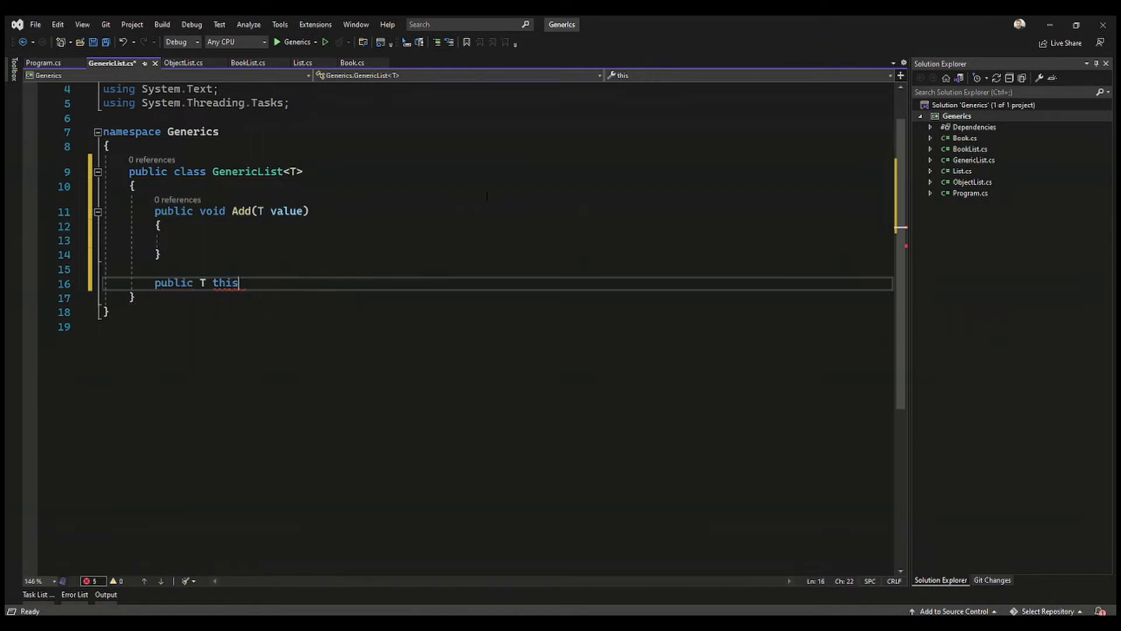
text([])
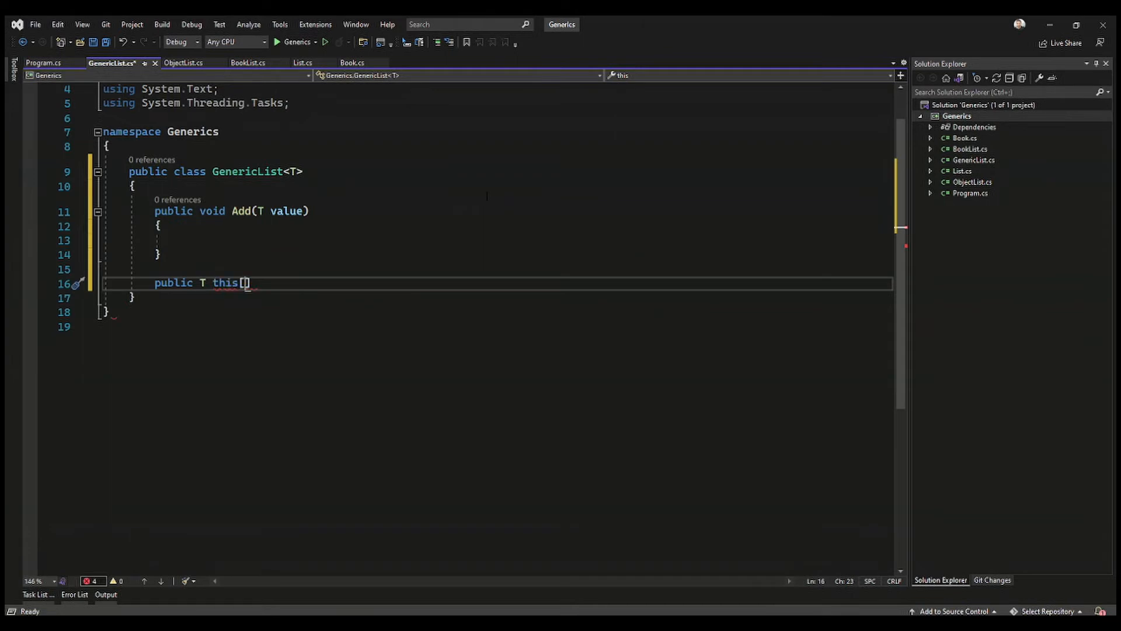
text(int)
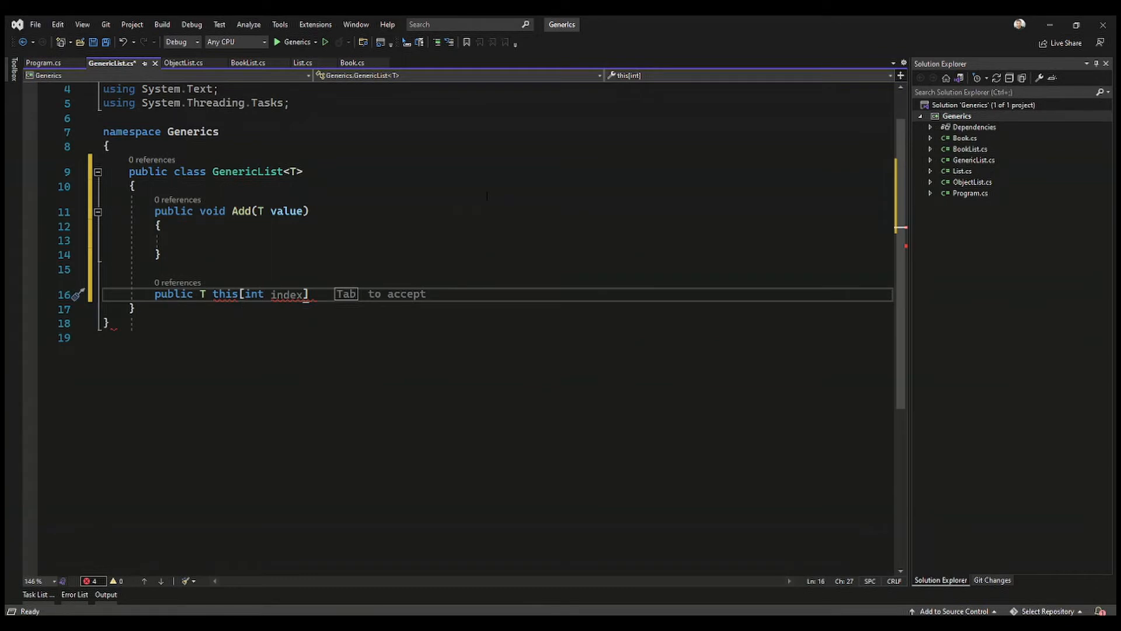
key(Tab)
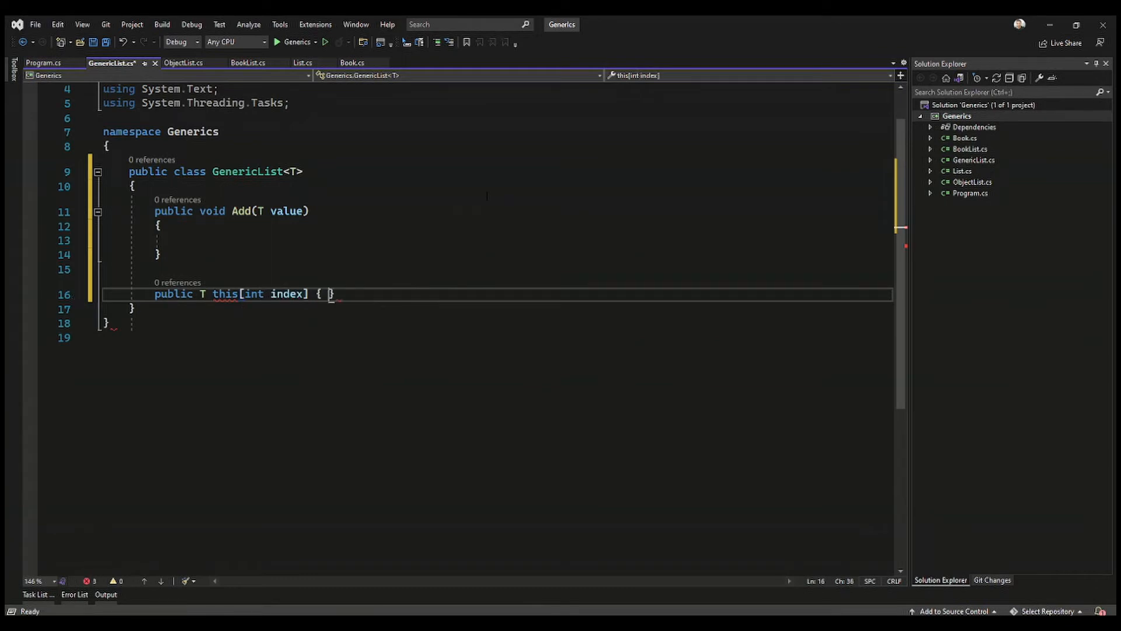
- Give the indexer a getter that throws new NotImplementedException()
text(get {)
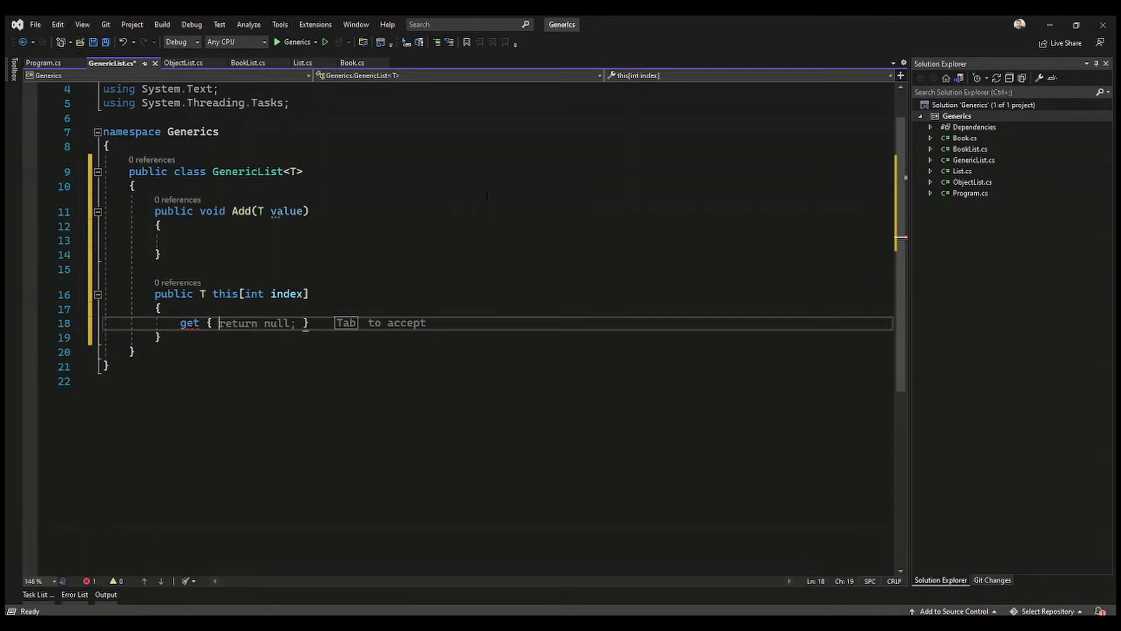
text(throw)
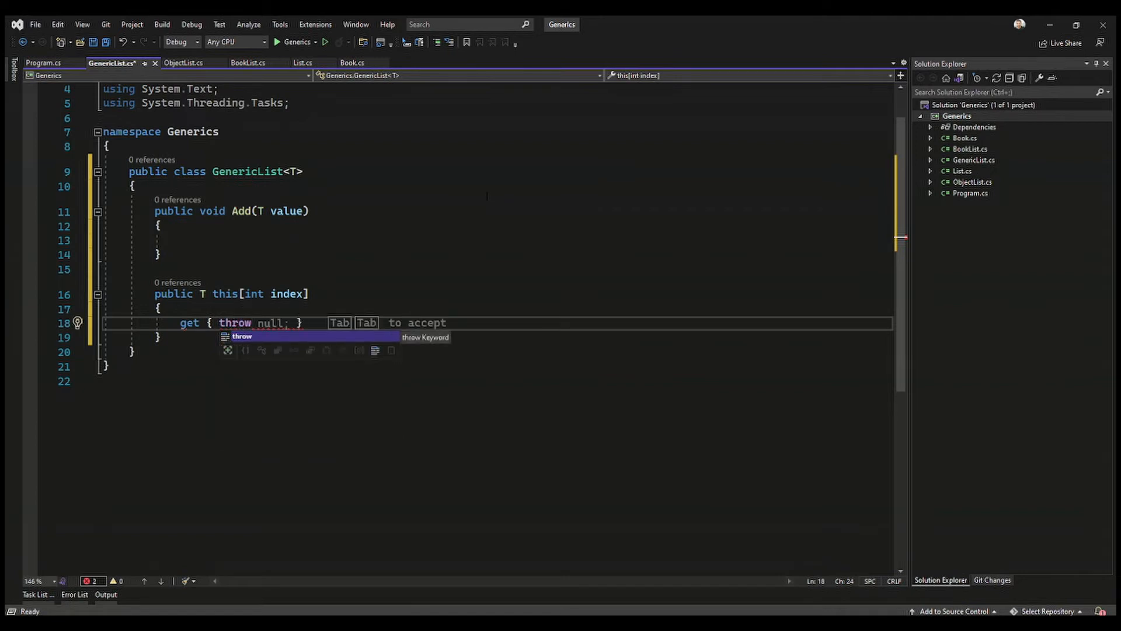
text(new)
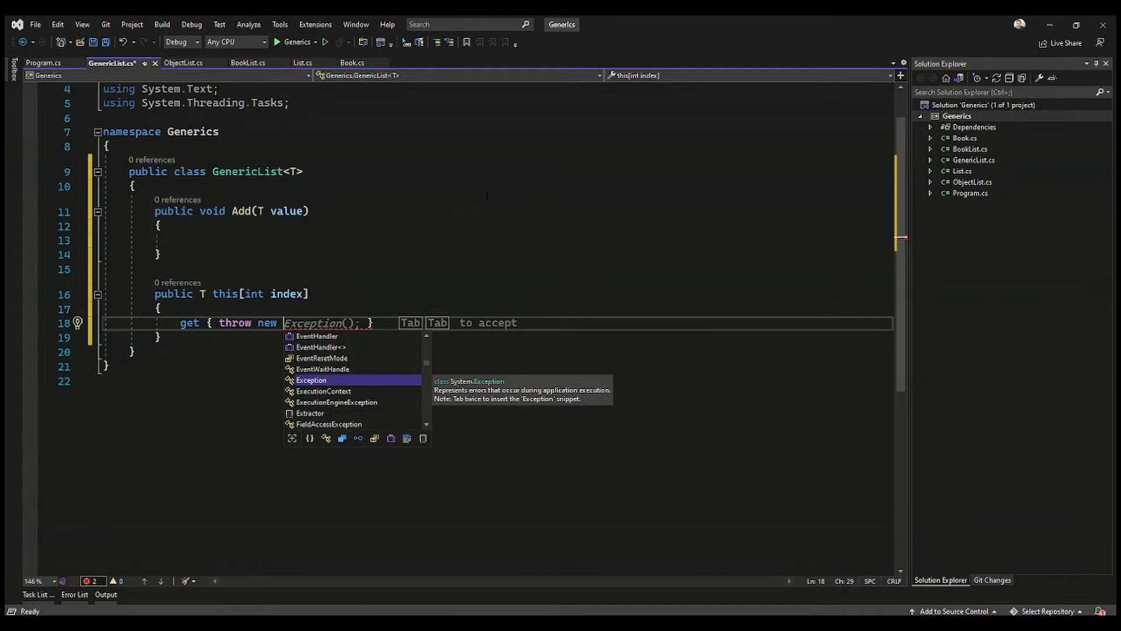
text(NotIm)
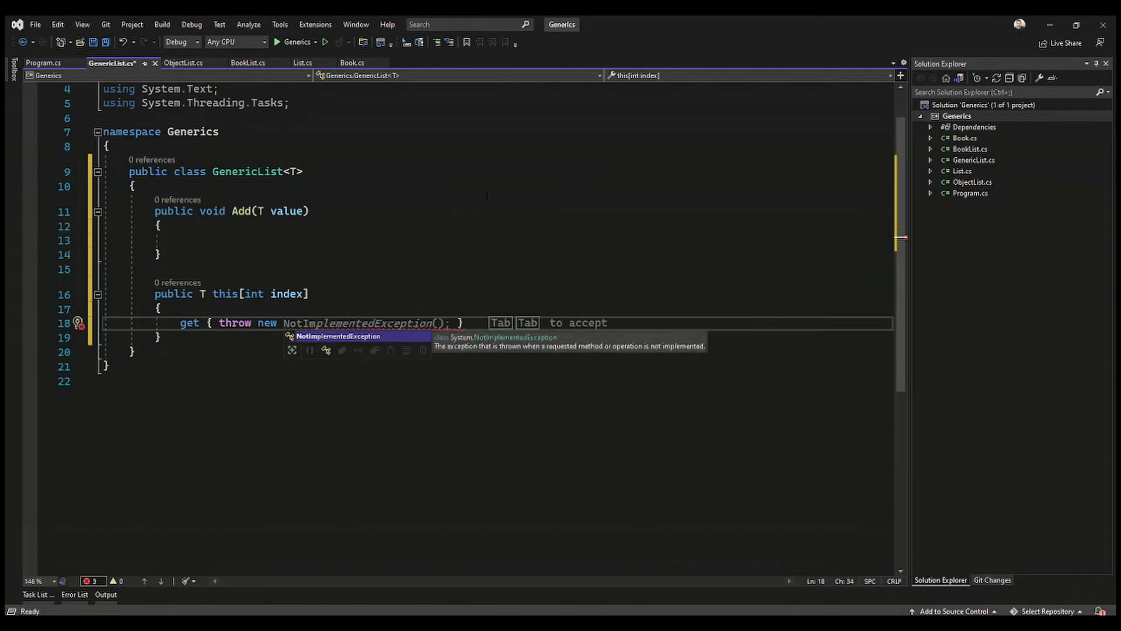
key(Tab)
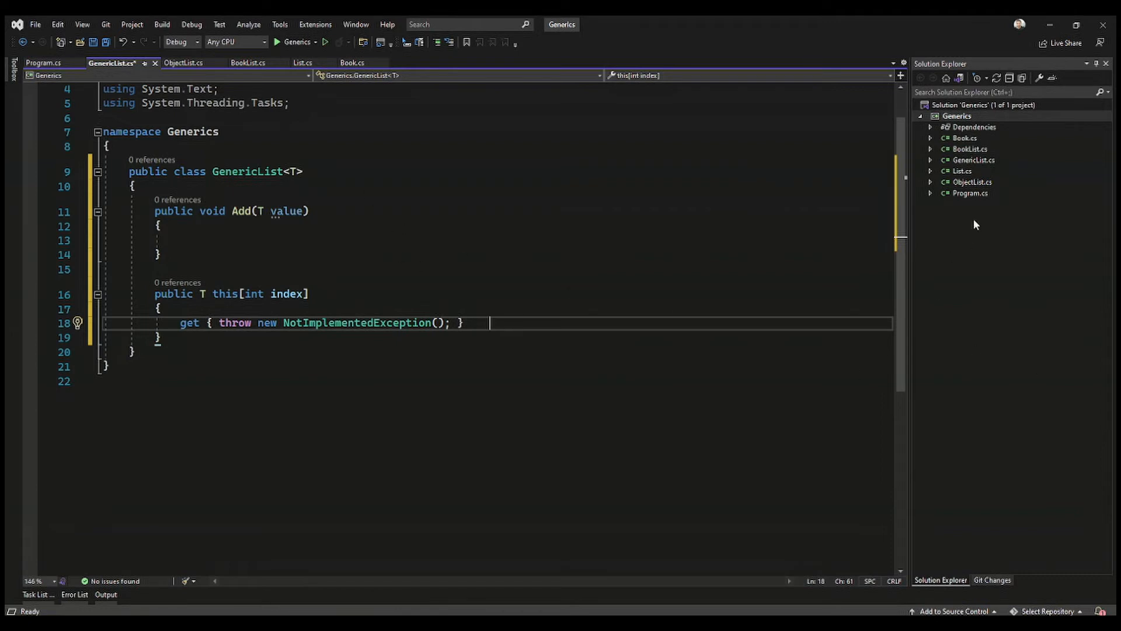
- Switch to Program.cs and add a blank line below the commented List and BookList code
click(42, 64)
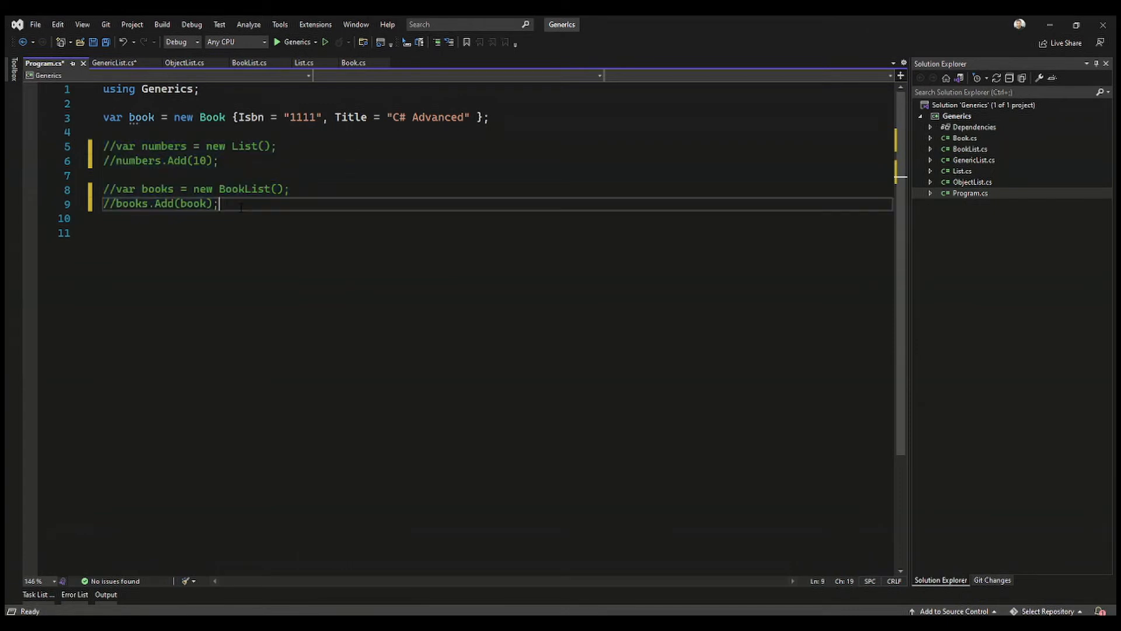
key(enter)
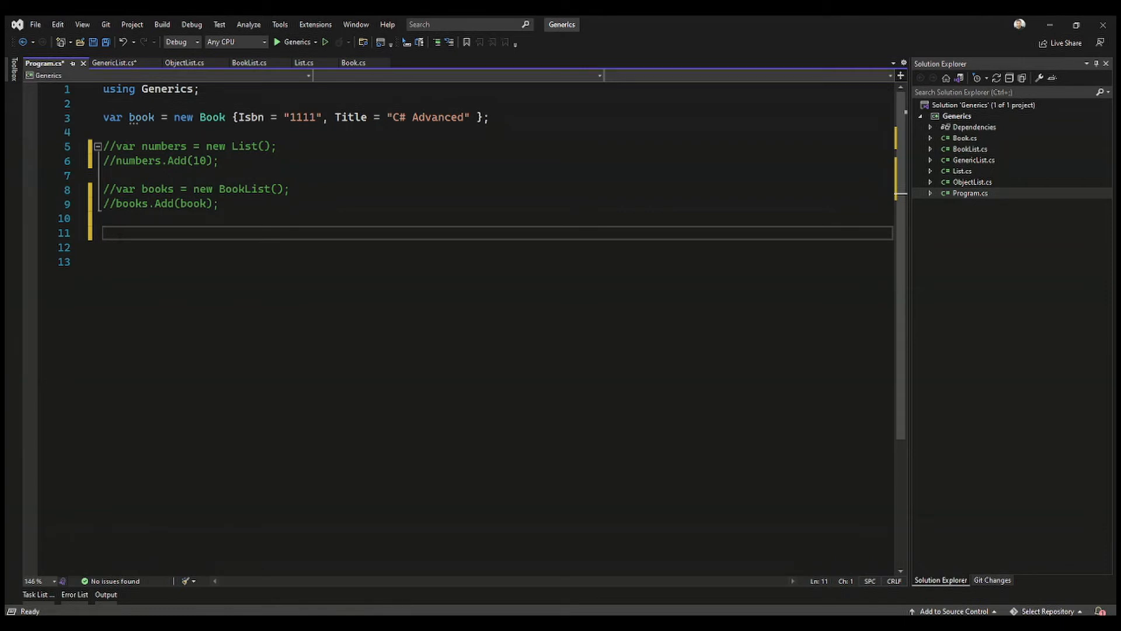
- Declare var numbers = new GenericList<int>() and begin a numbers.Add(1) call
text(var)
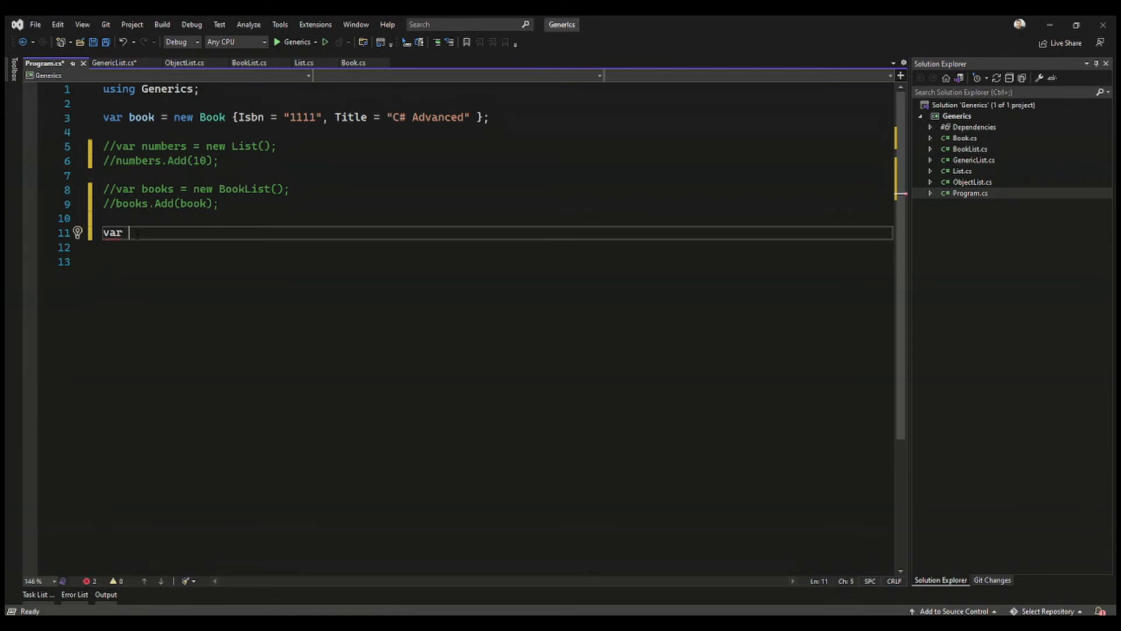
text(numbers = new)
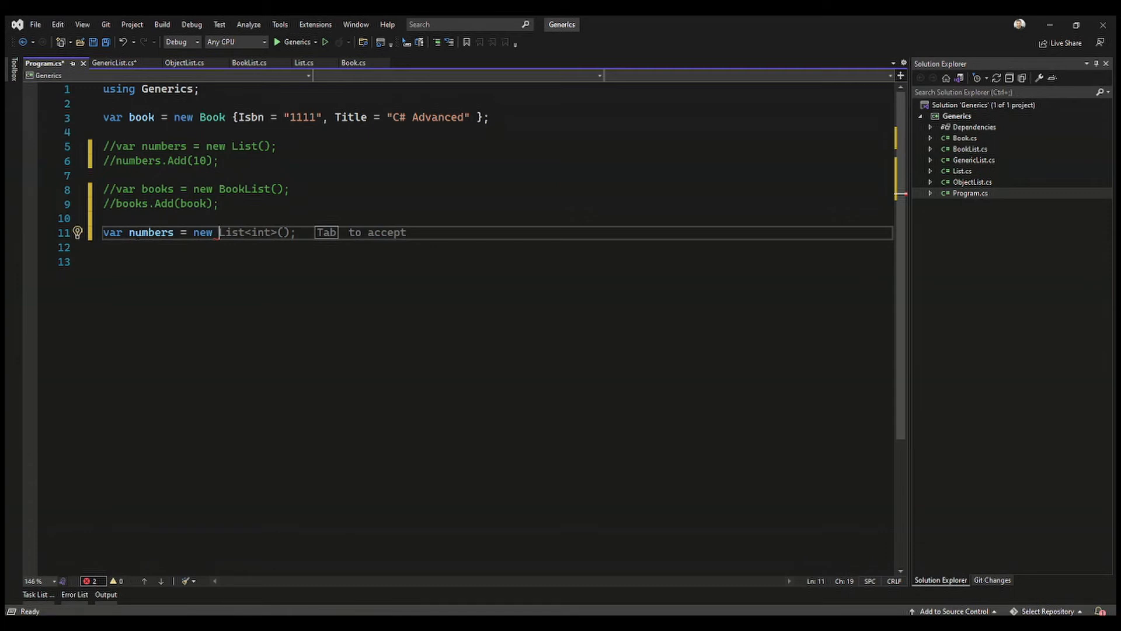
text(Generic)
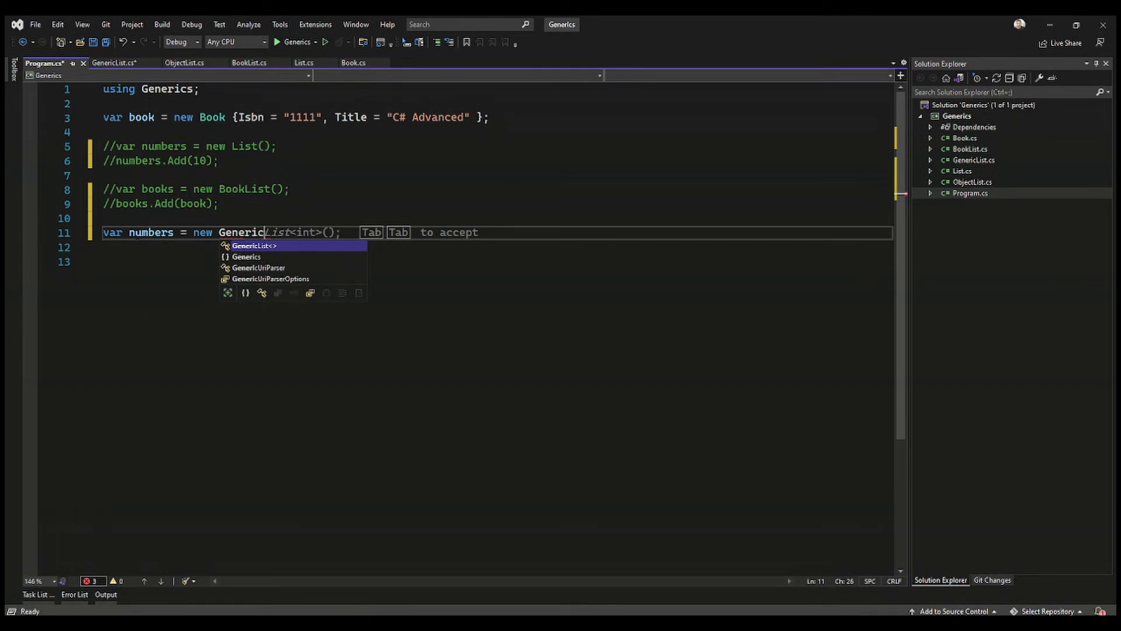
key(Tab)
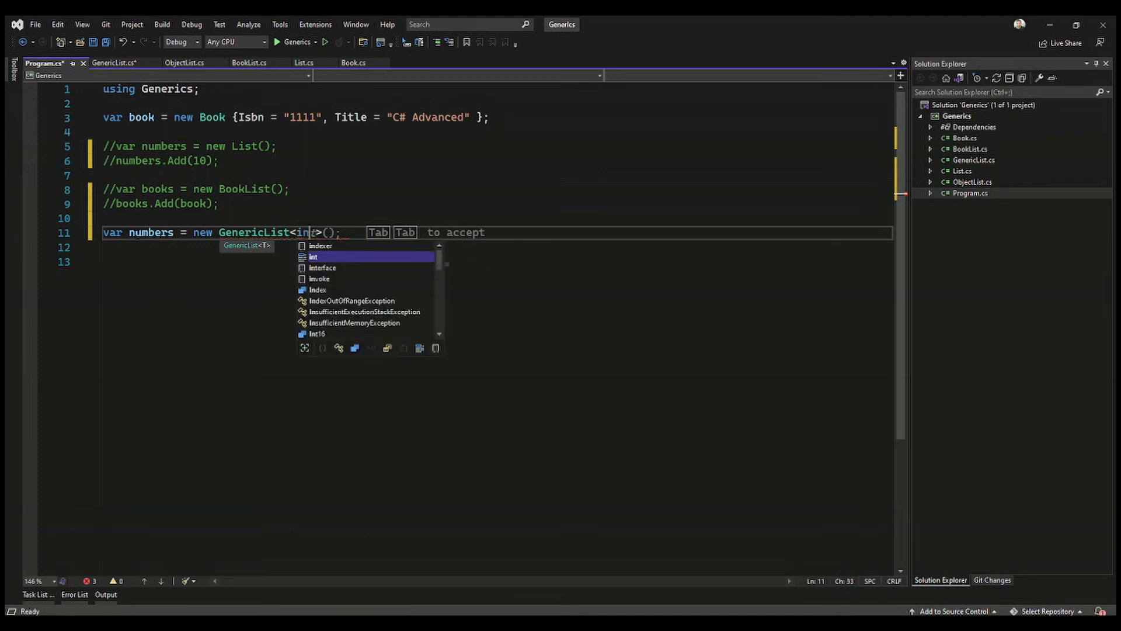
key(Tab)
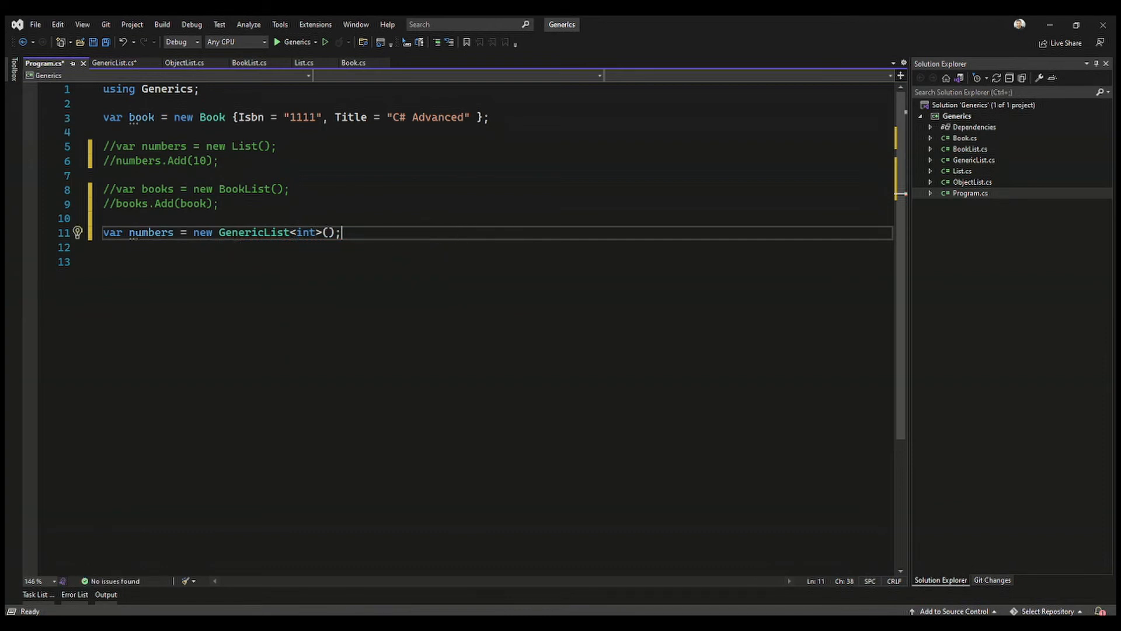
text(numbers.Add(1);)
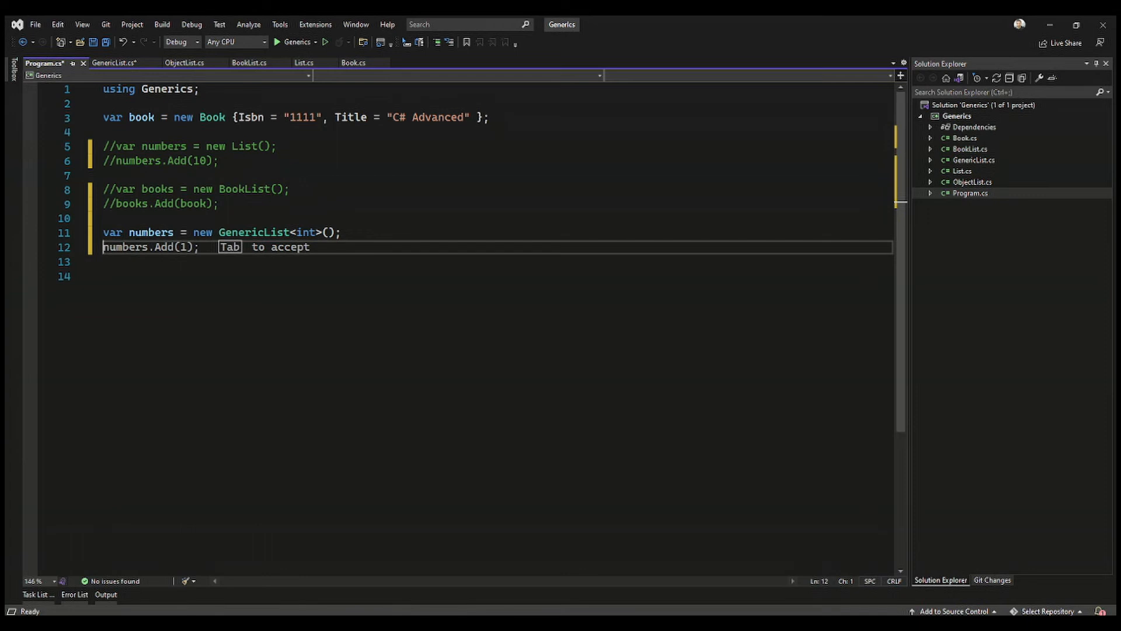
- Complete numbers.Add(1); and begin the books declaration on a new line
key(Tab)
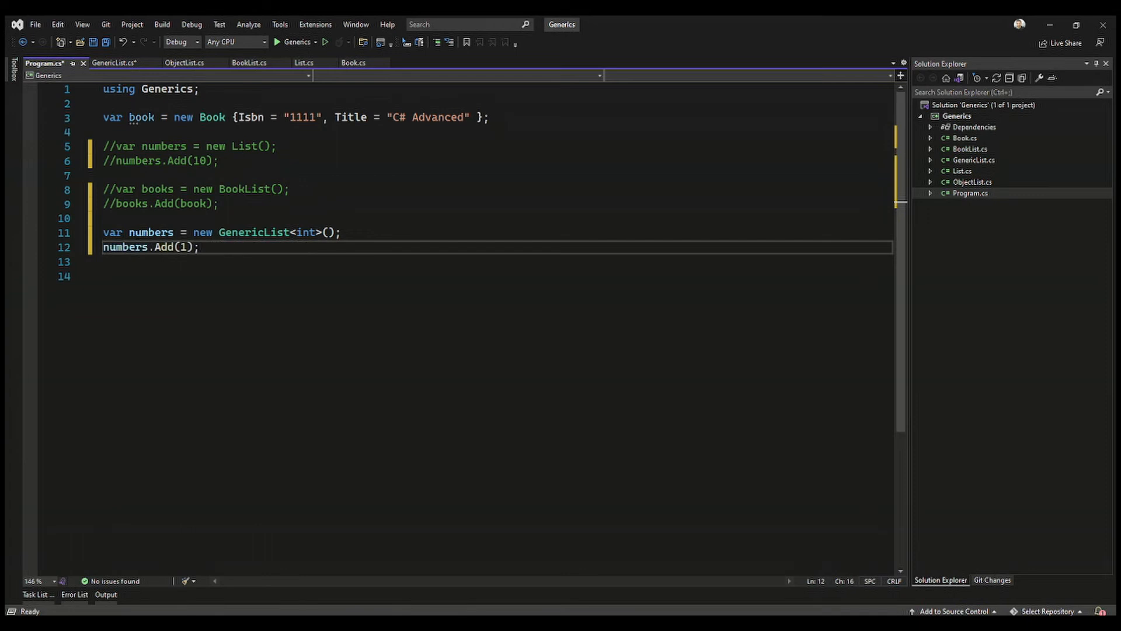
key(Enter)
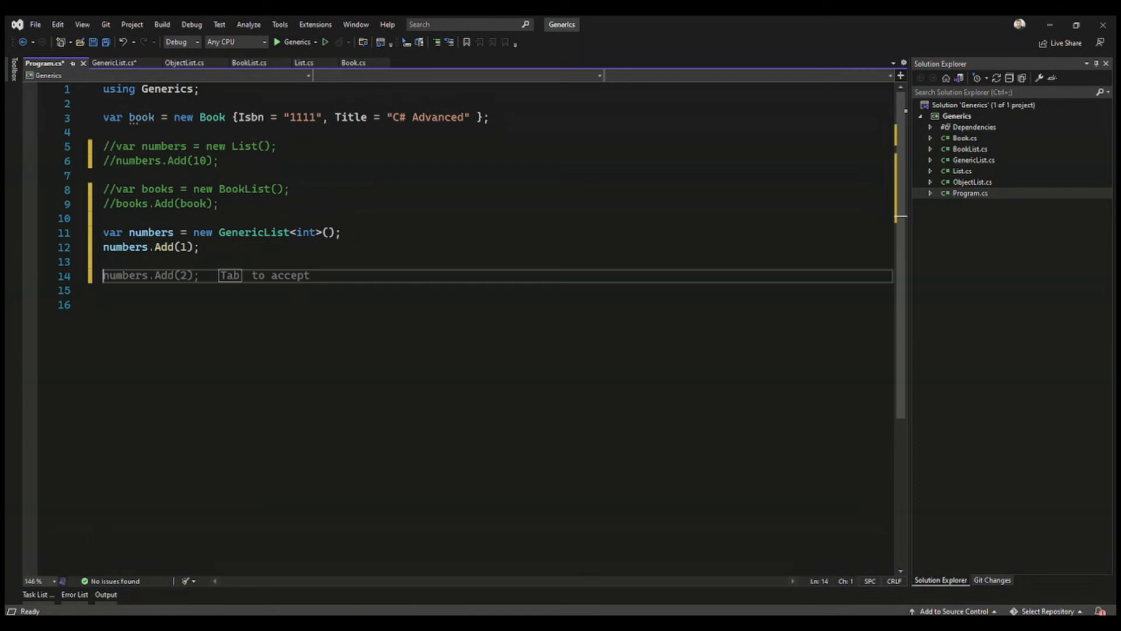
text(boo)
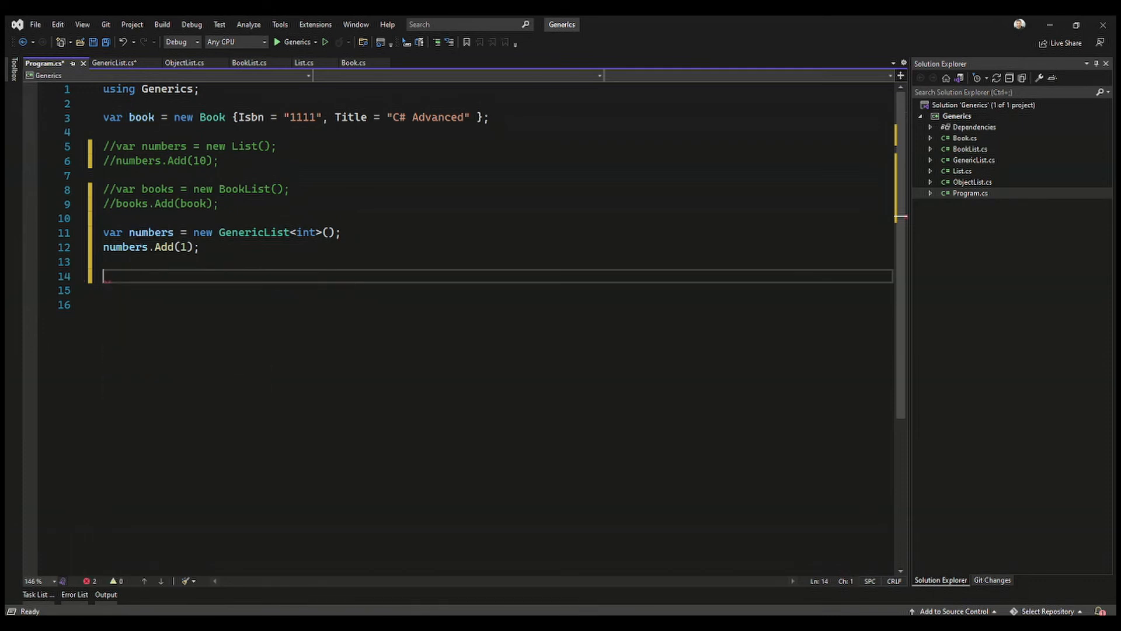
- Declare var books = new GenericList<Book>() and begin a books.Add call
text(var)
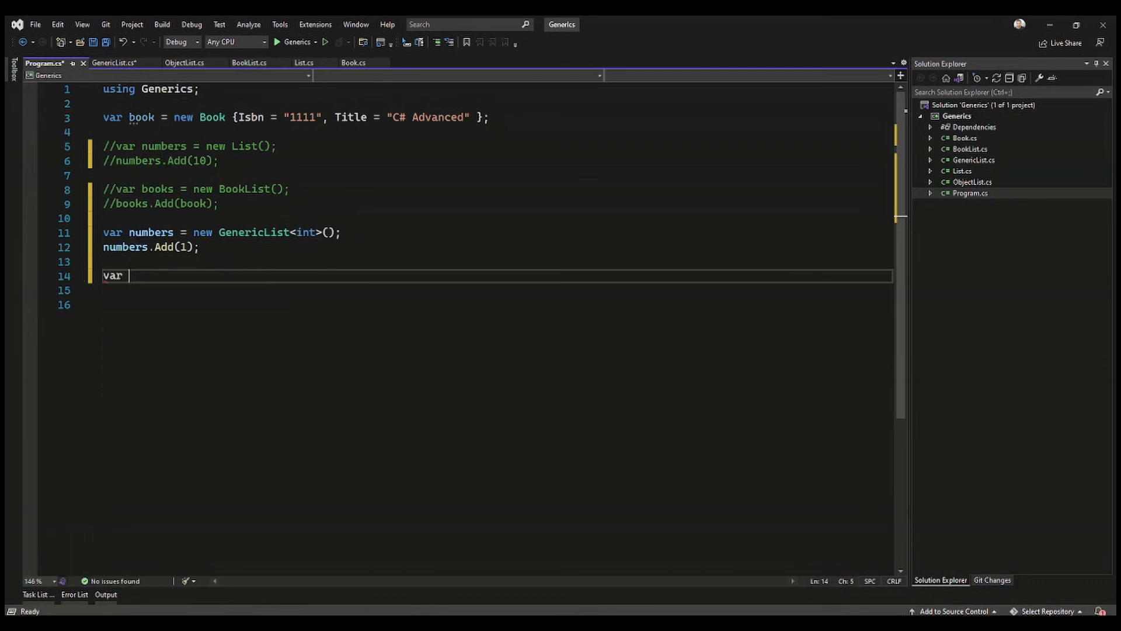
text(books = new GenericList<Book>();)
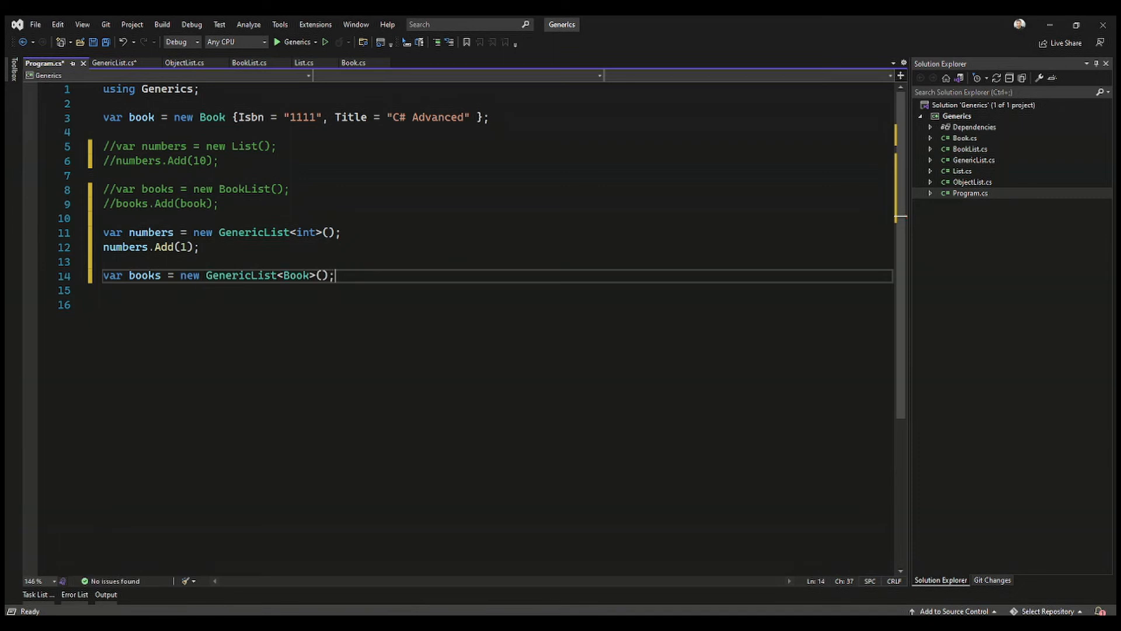
text(books.Add(book);)
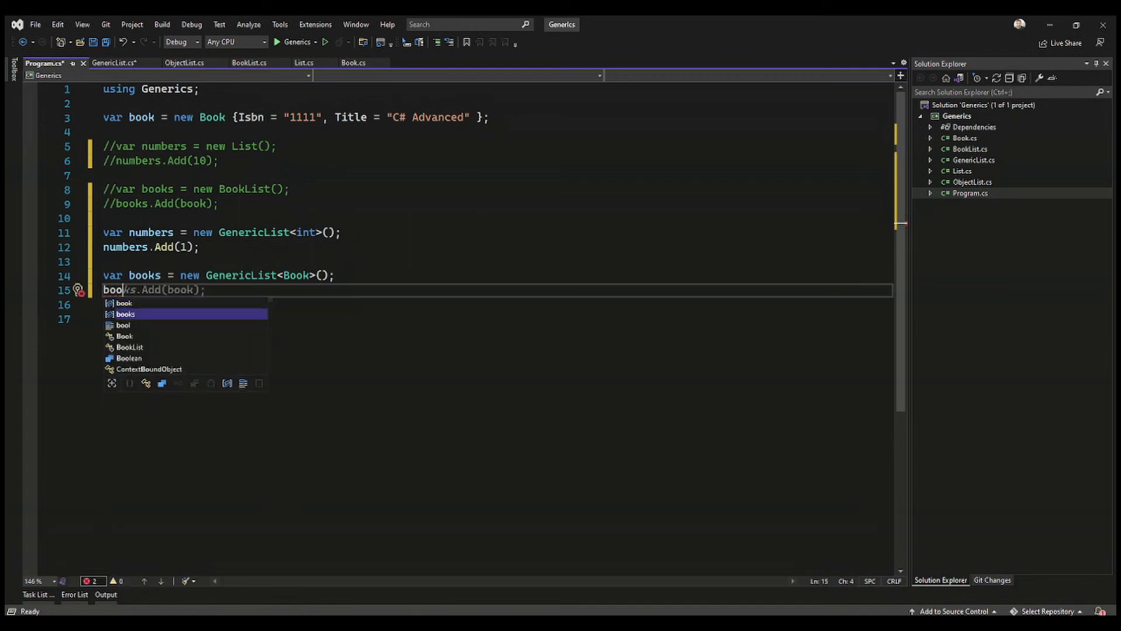
- Complete the line as books.Add(new Book()); using IntelliSense completions
key(Tab)
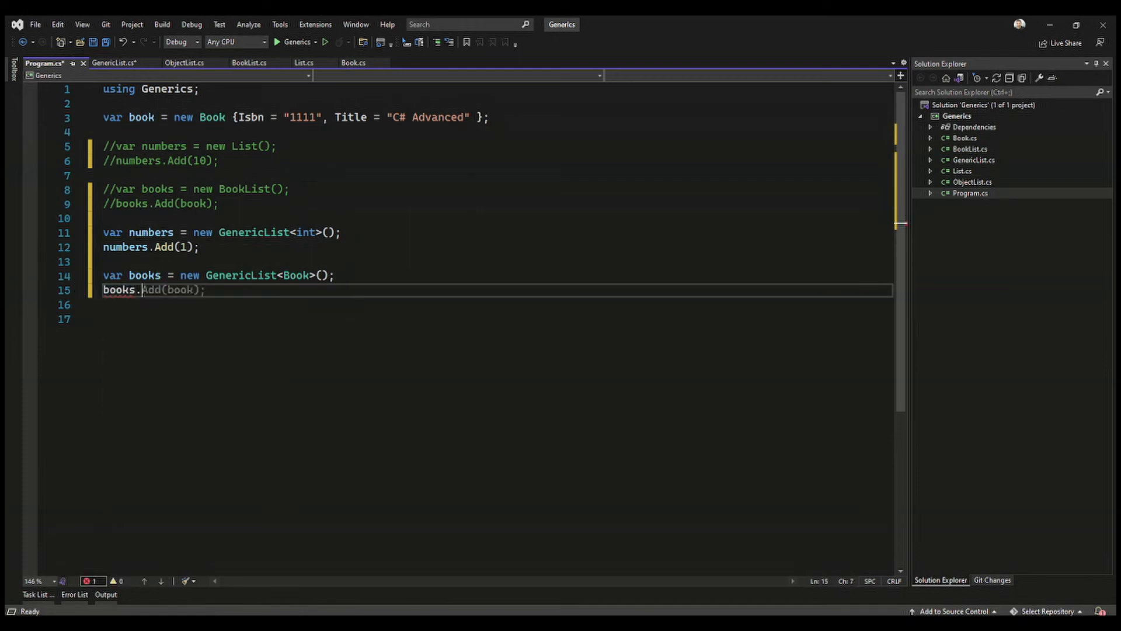
text(Add(new)
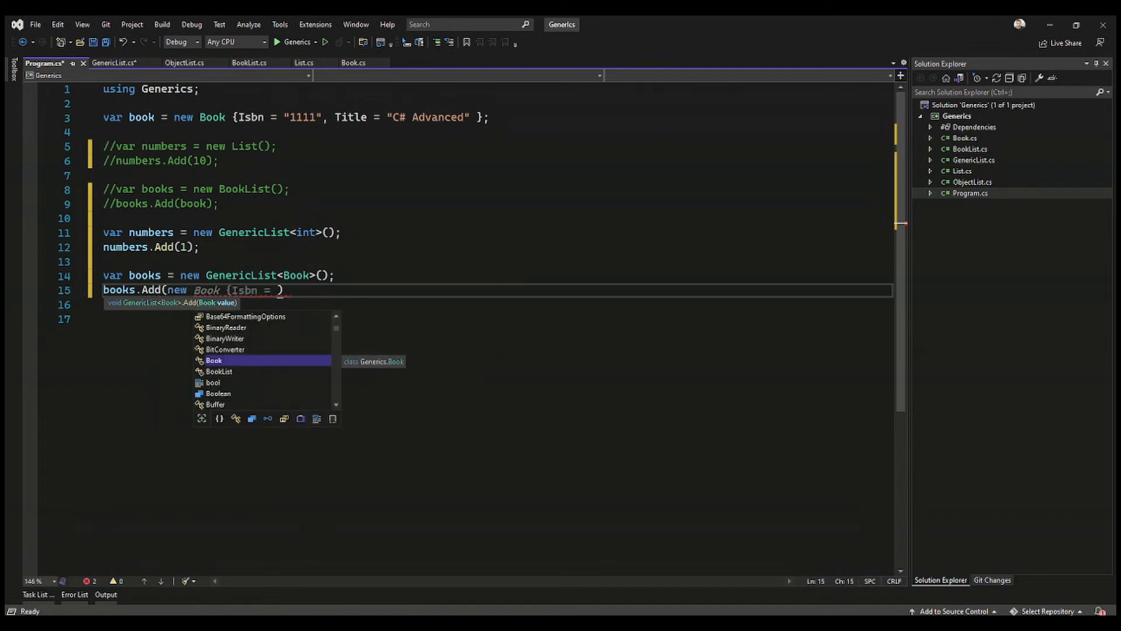
key(Tab)
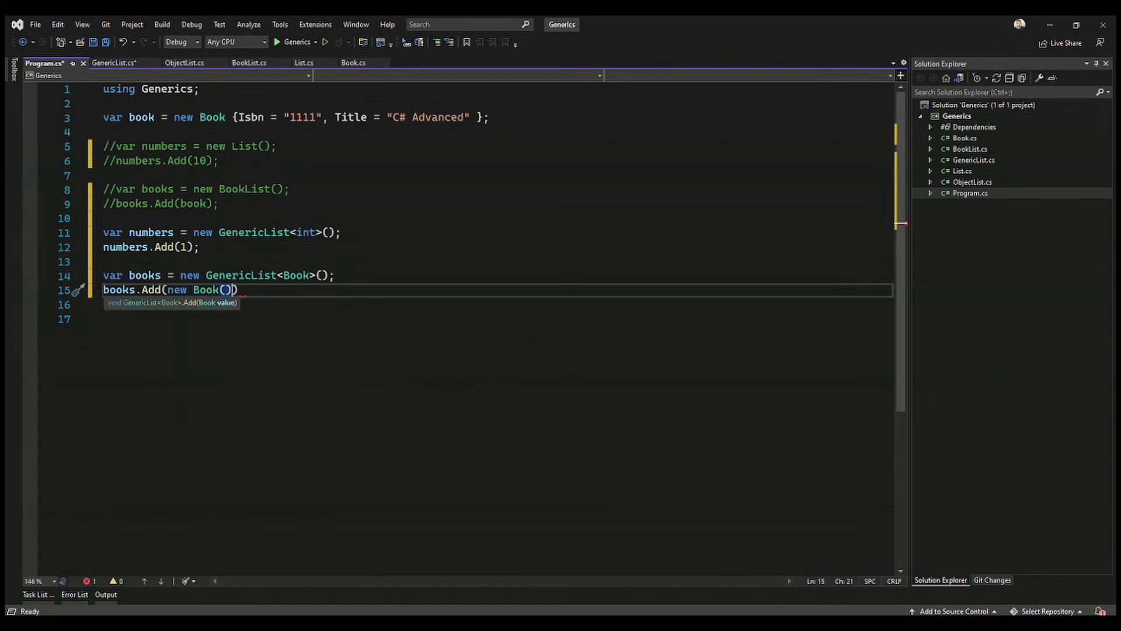
text(;)
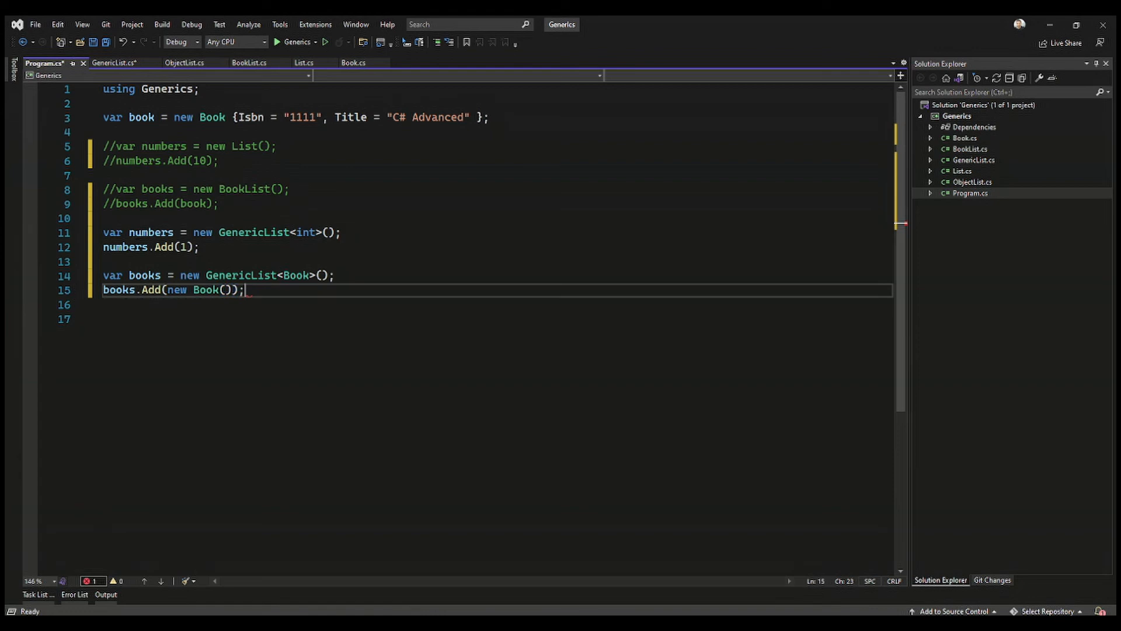